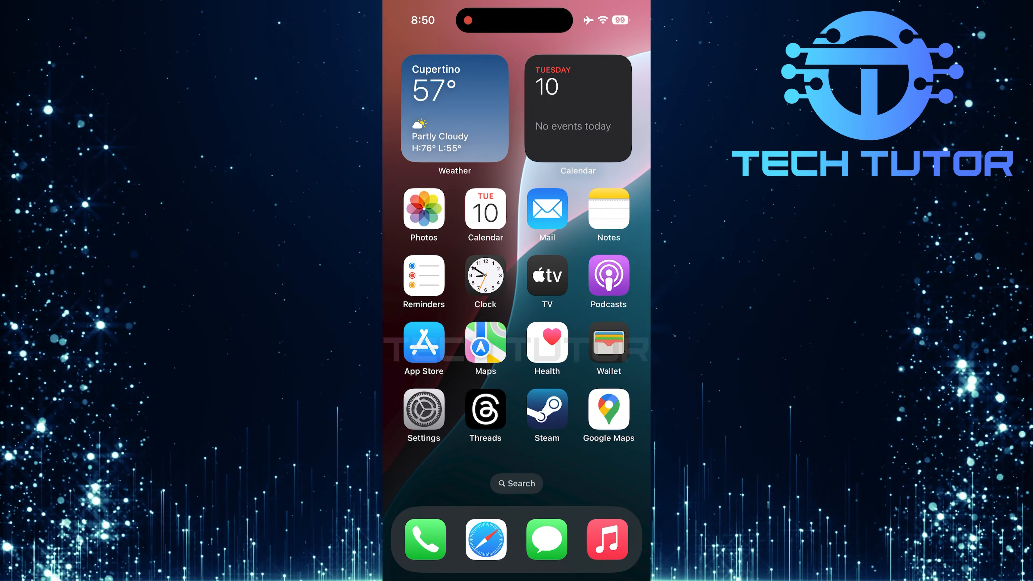
# Go into Settings and scroll the list down to the Wallpaper entry.
pyautogui.click(423, 408)
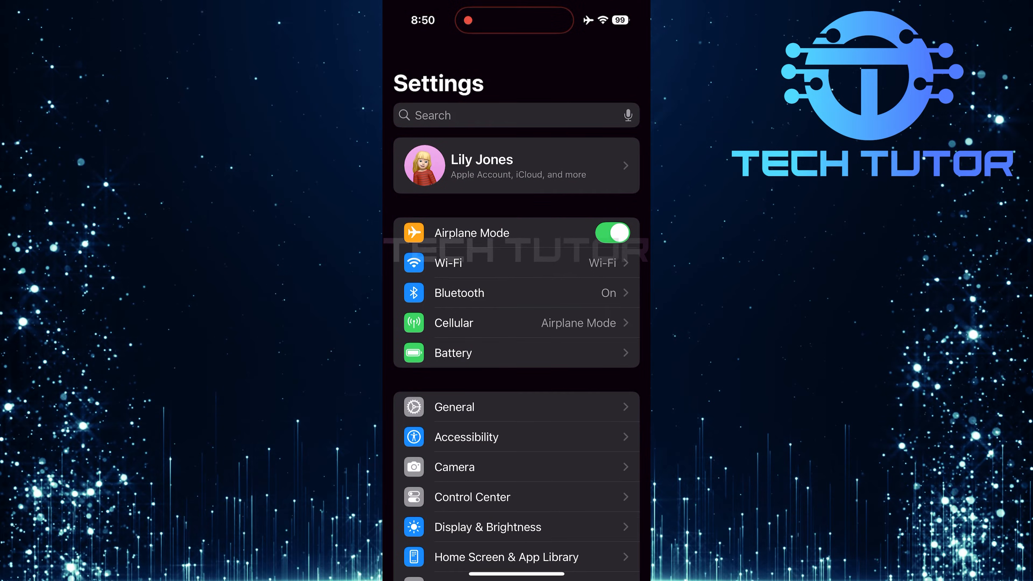
pyautogui.scroll(-3)
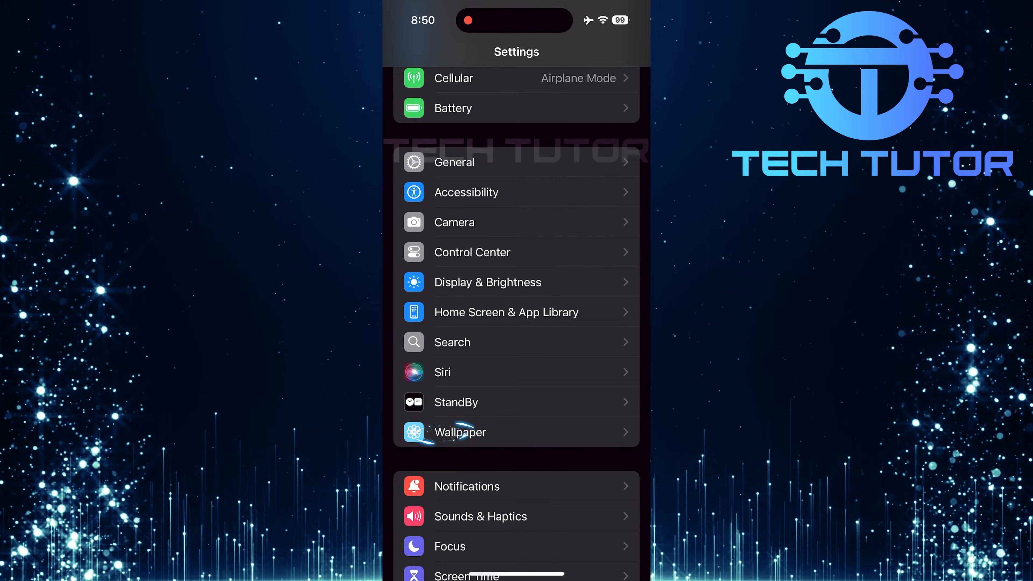
pyautogui.click(458, 432)
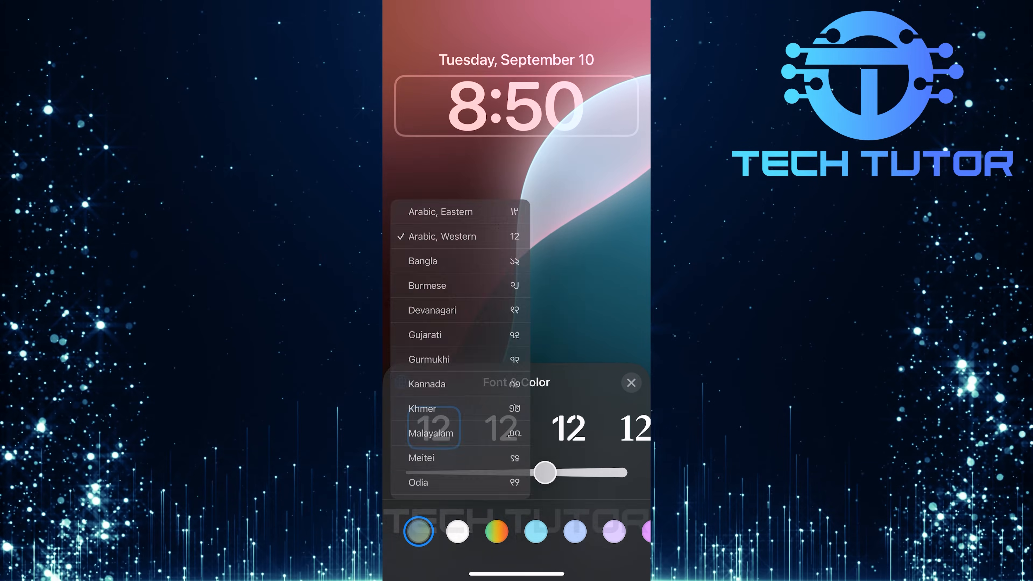
# Choose Arabic, Eastern numerals for the lock screen clock and the second font thumbnail.
pyautogui.scroll(-3)
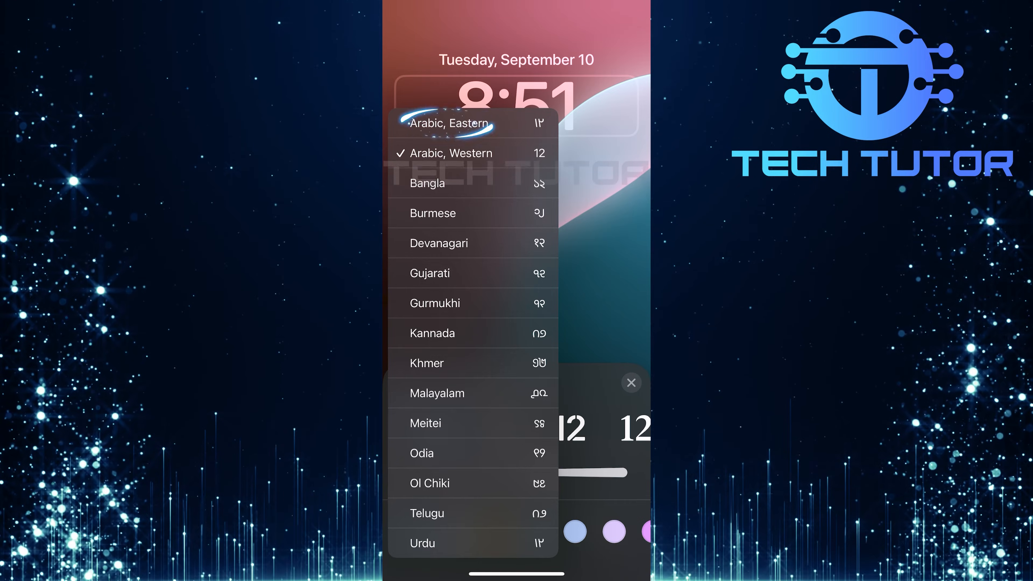
pyautogui.click(452, 123)
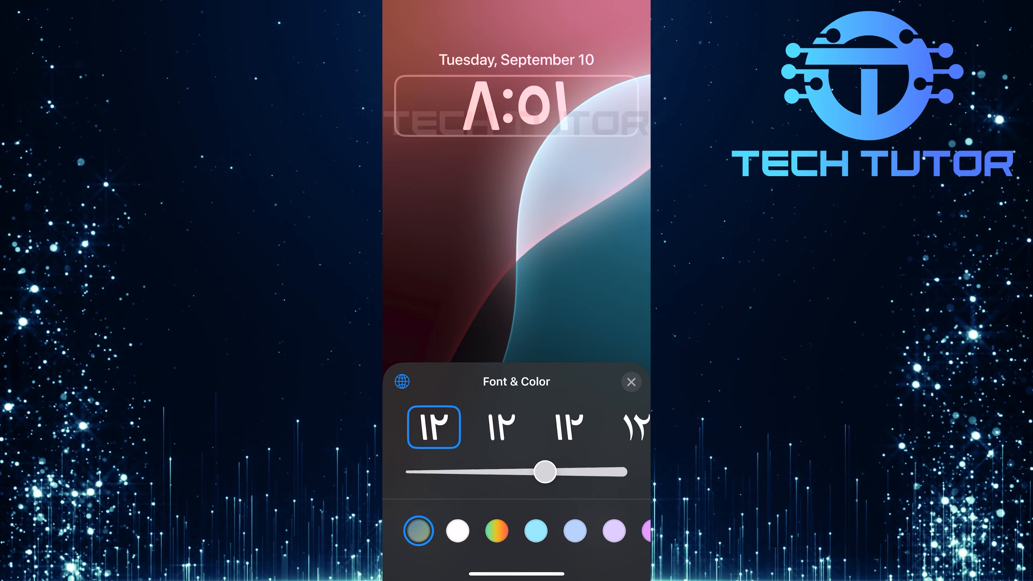
pyautogui.click(501, 425)
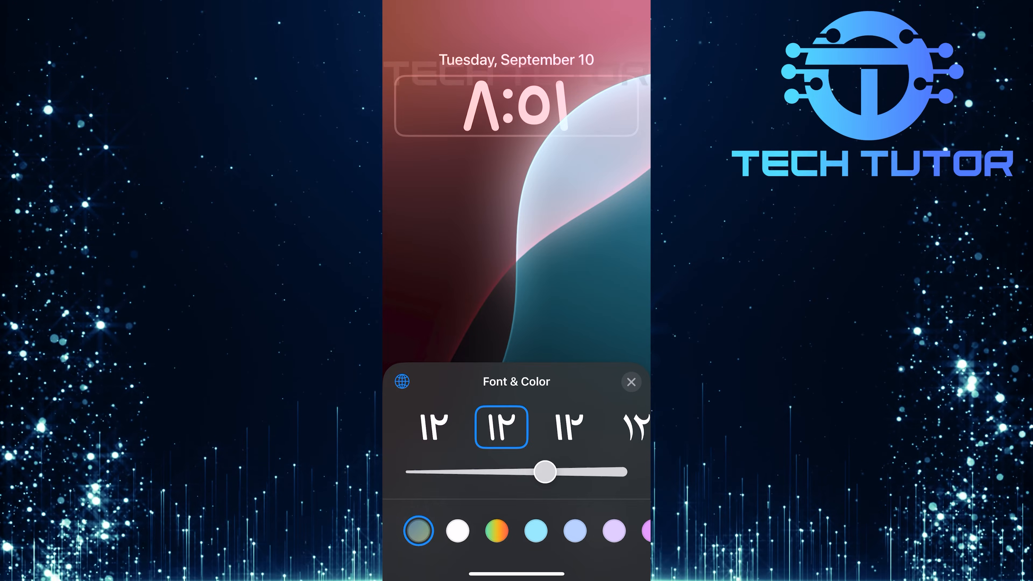